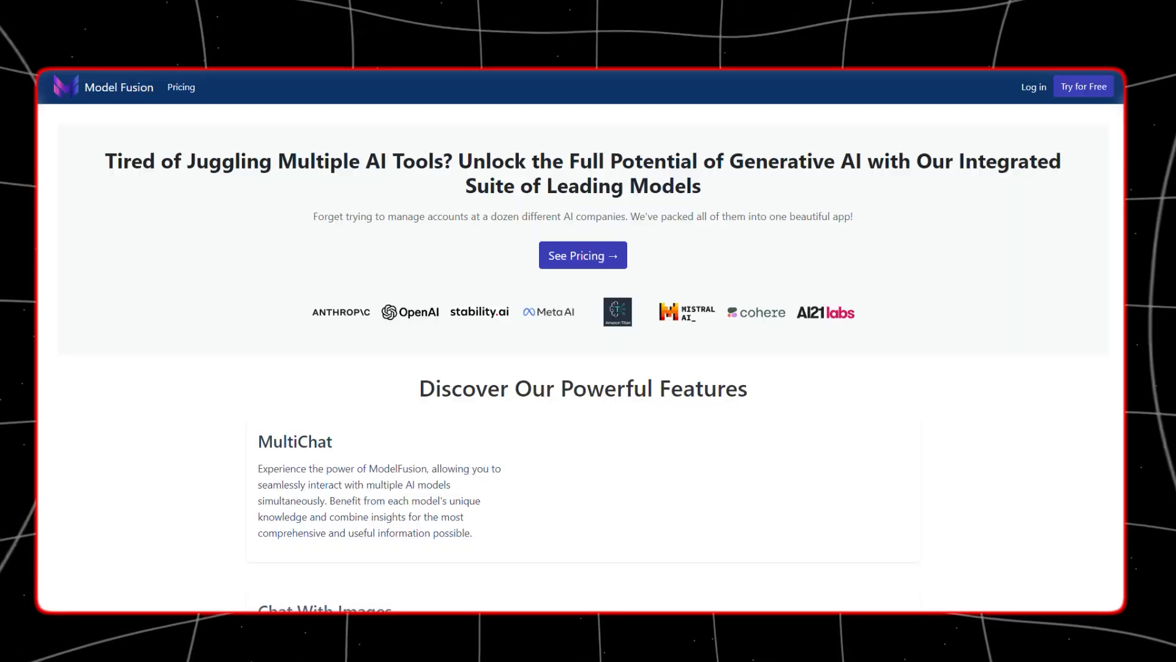
scroll(down, 3)
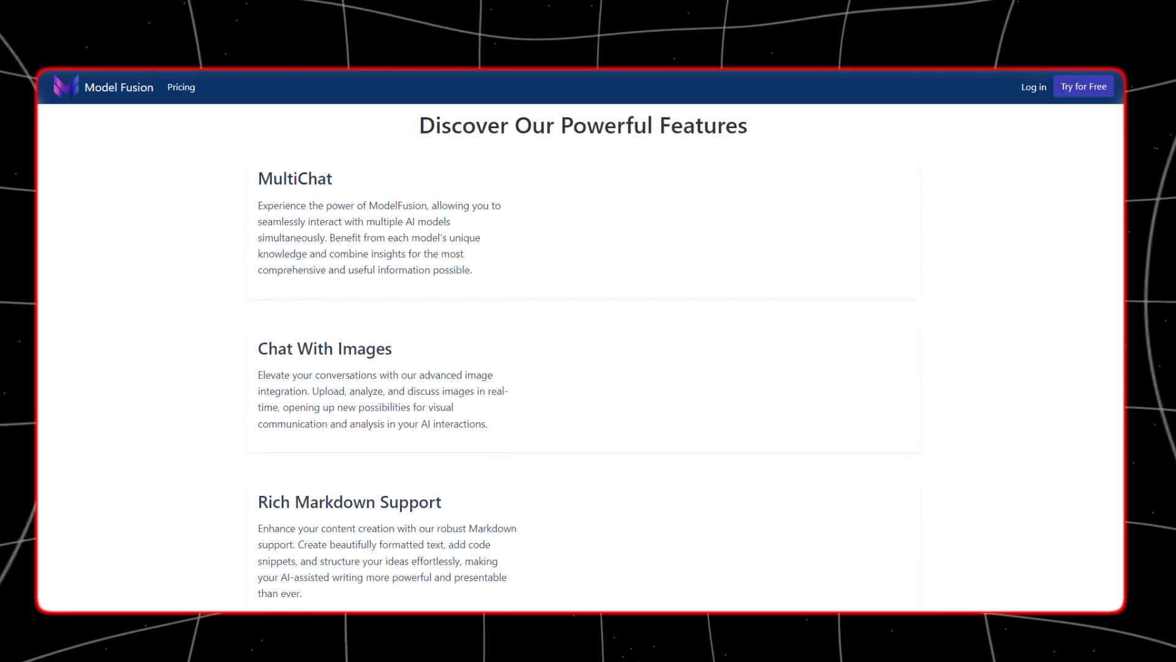
scroll(down, 3)
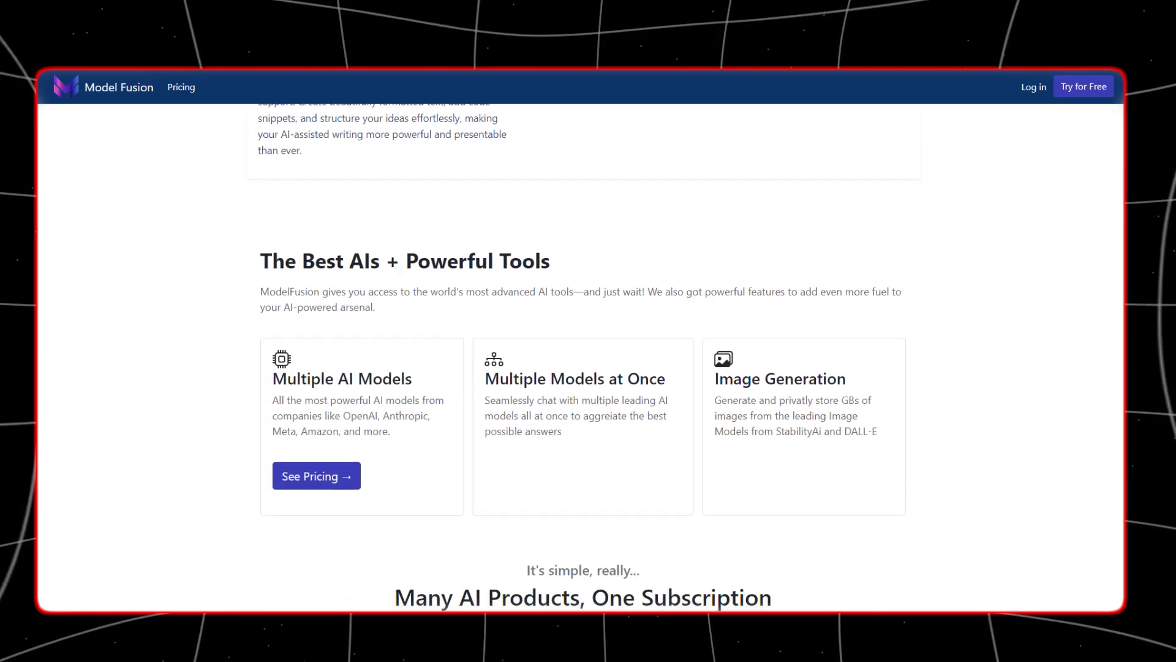
scroll(down, 3)
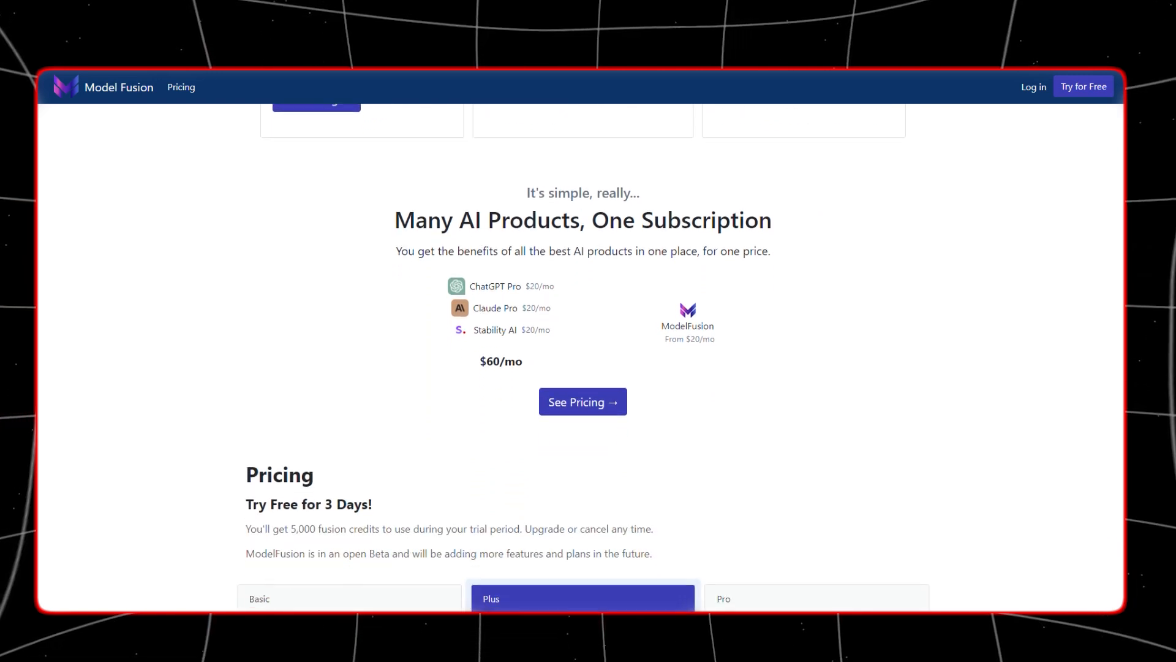
scroll(down, 3)
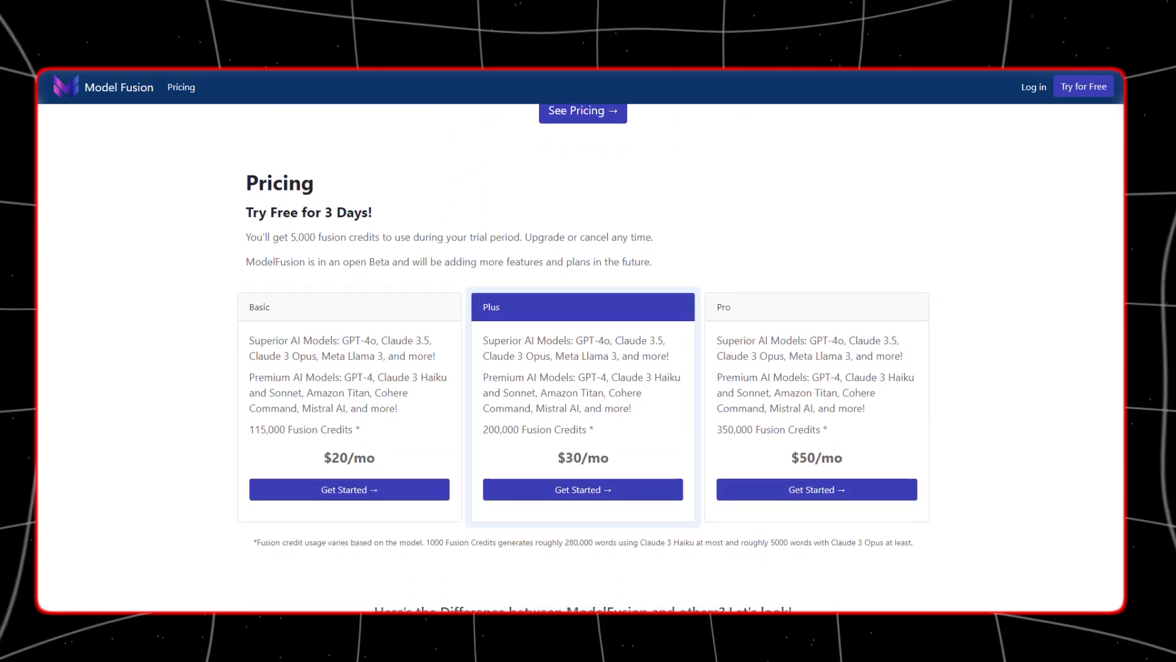
scroll(down, 3)
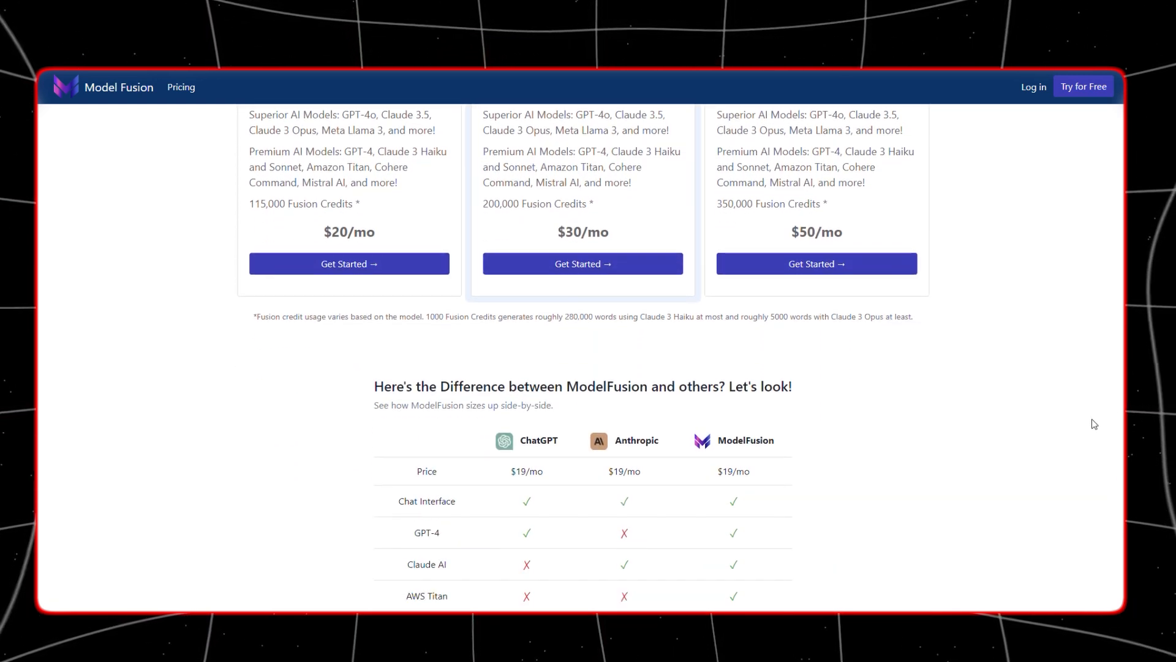